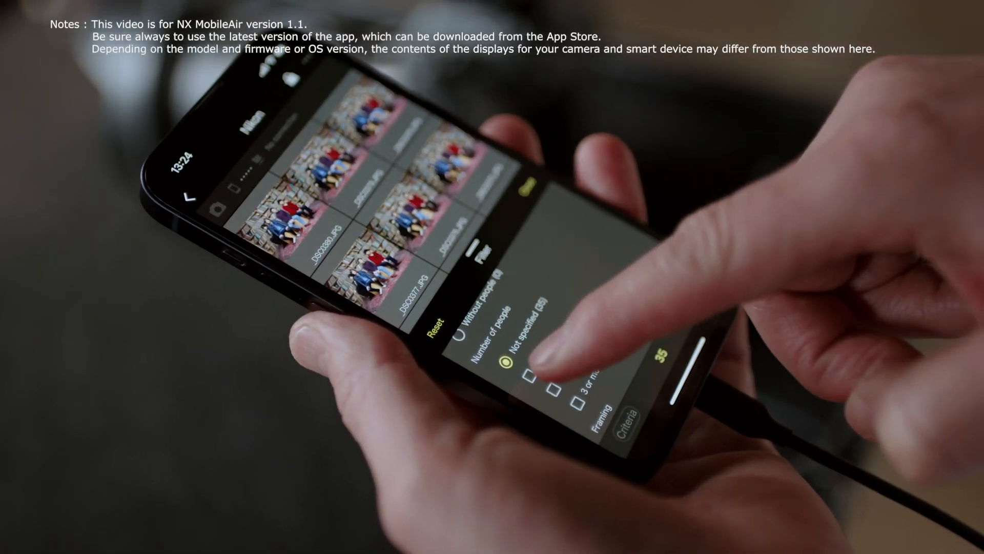
# Open Album Settings for the Nikon album
pyautogui.click(530, 370)
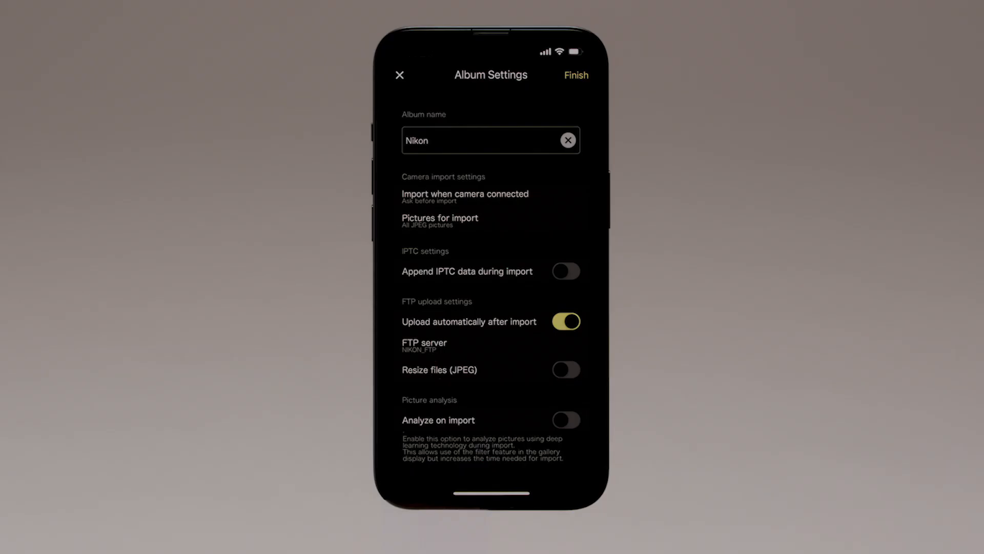
# Turn on Analyze on import, turn off automatic upload after import, and save
pyautogui.click(564, 419)
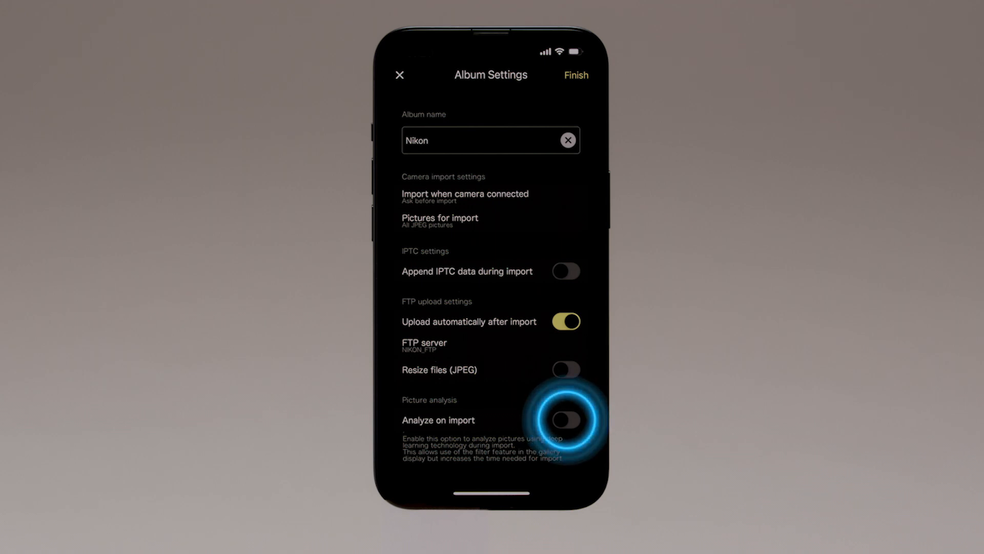
pyautogui.click(565, 419)
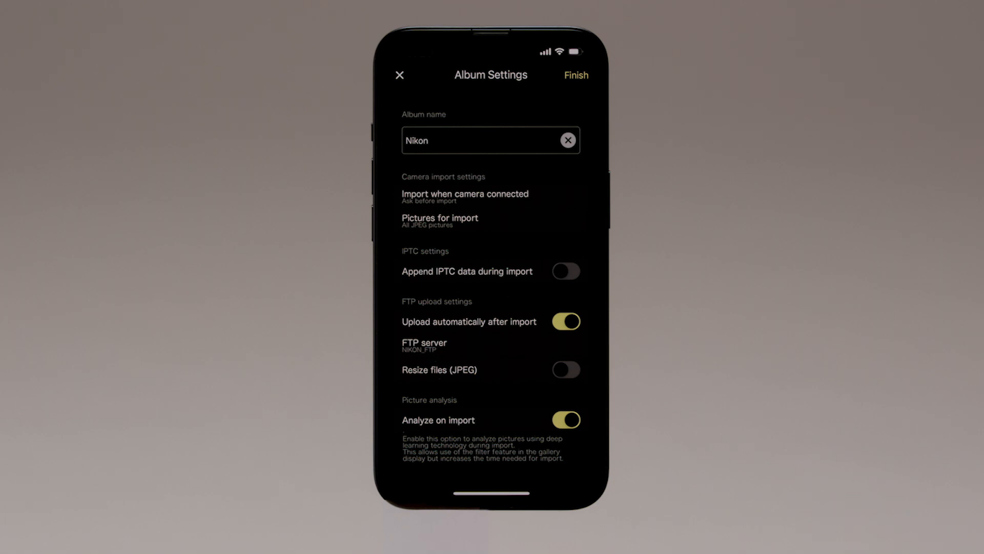
pyautogui.click(565, 321)
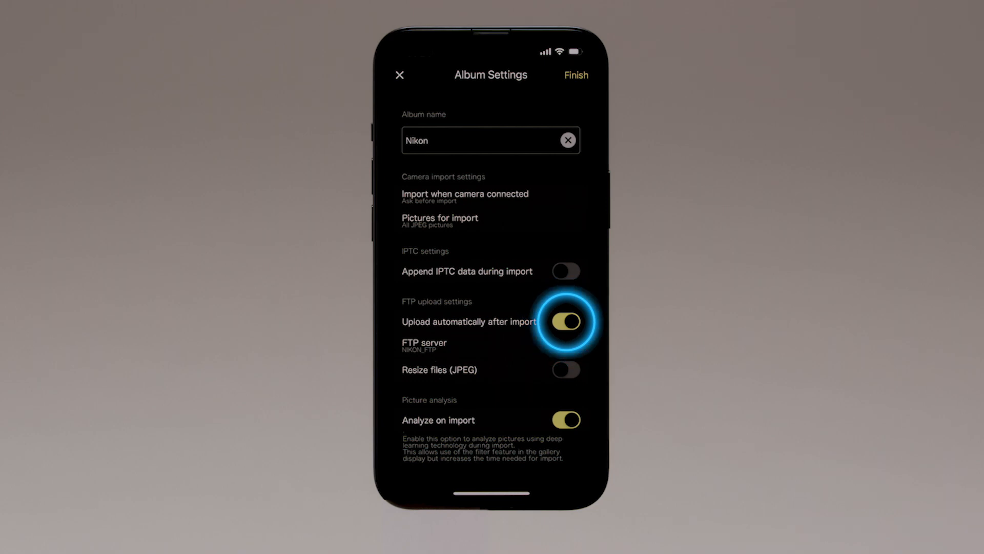
pyautogui.click(565, 322)
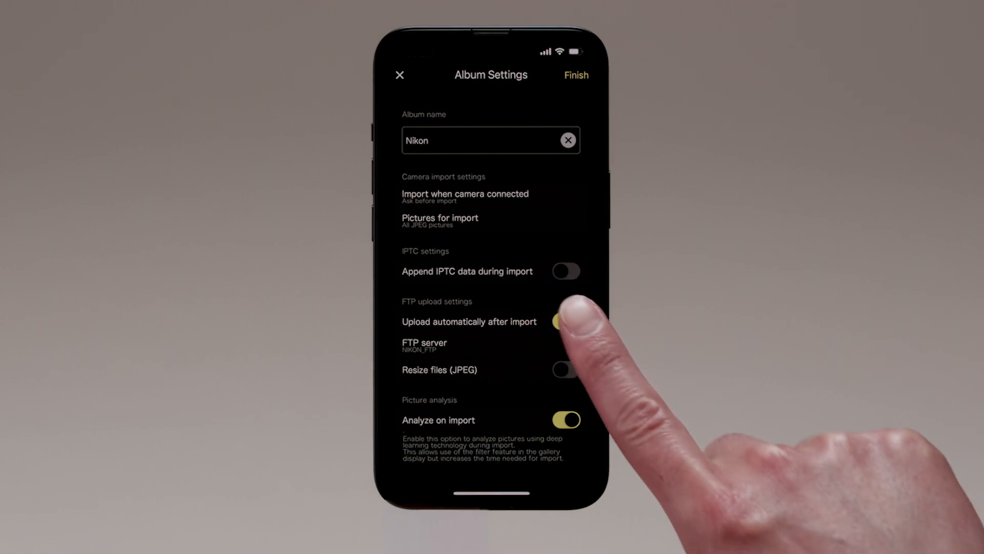
pyautogui.click(566, 321)
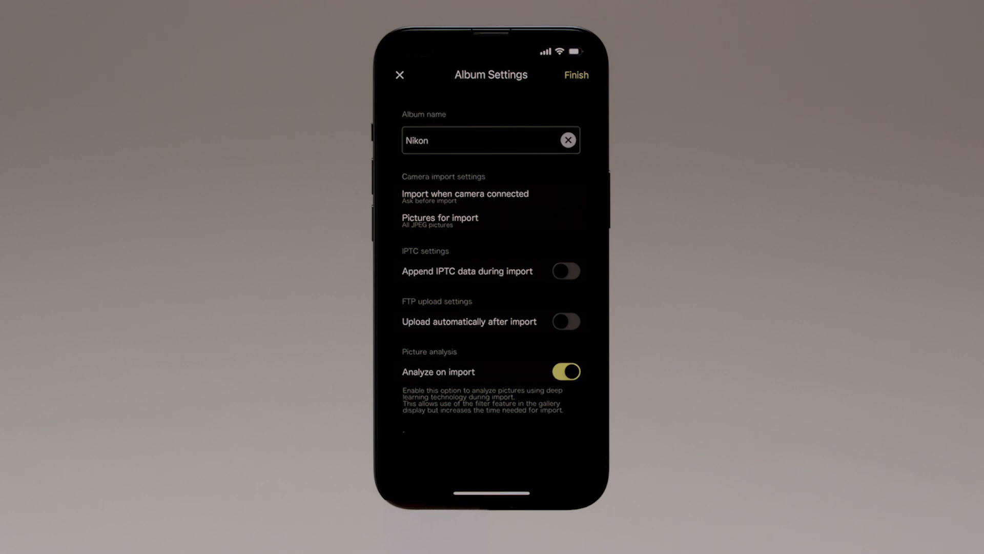
pyautogui.click(575, 74)
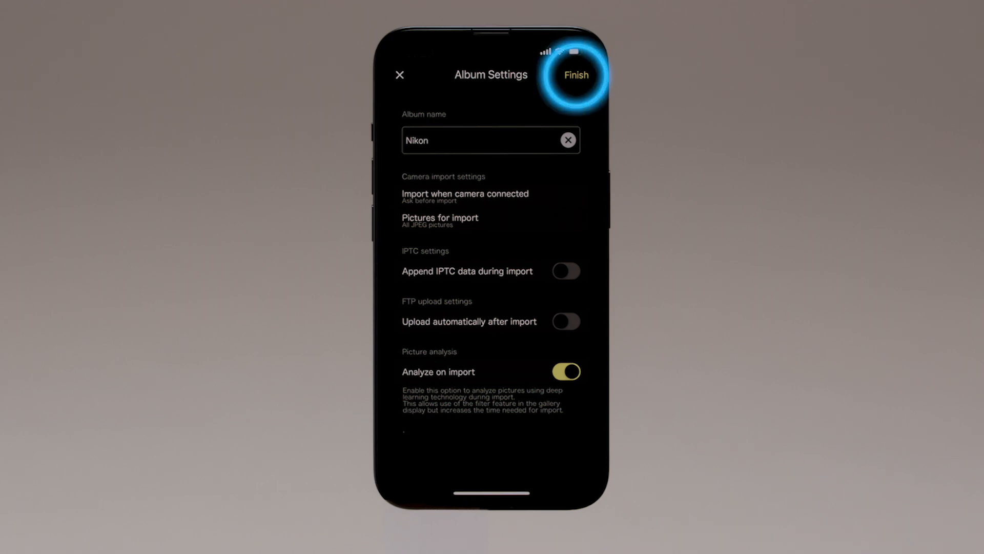
pyautogui.click(575, 75)
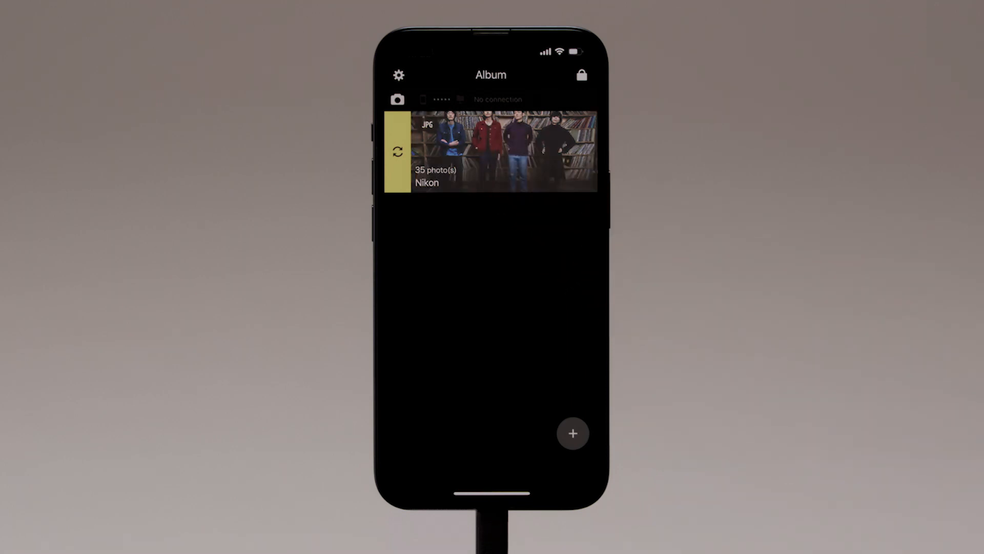
# Open the Nikon album's filter Criteria and expand the sheet to full height
pyautogui.click(491, 150)
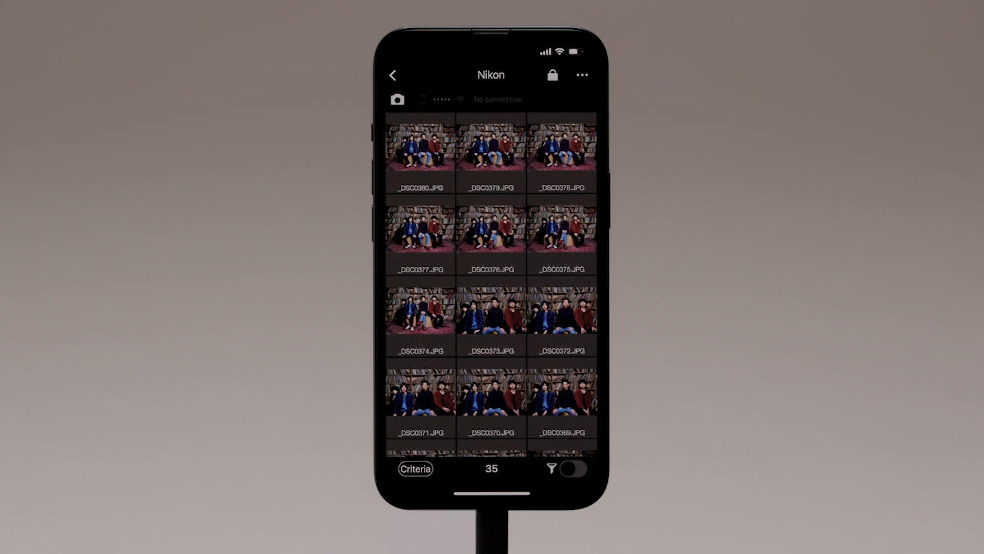
pyautogui.click(415, 468)
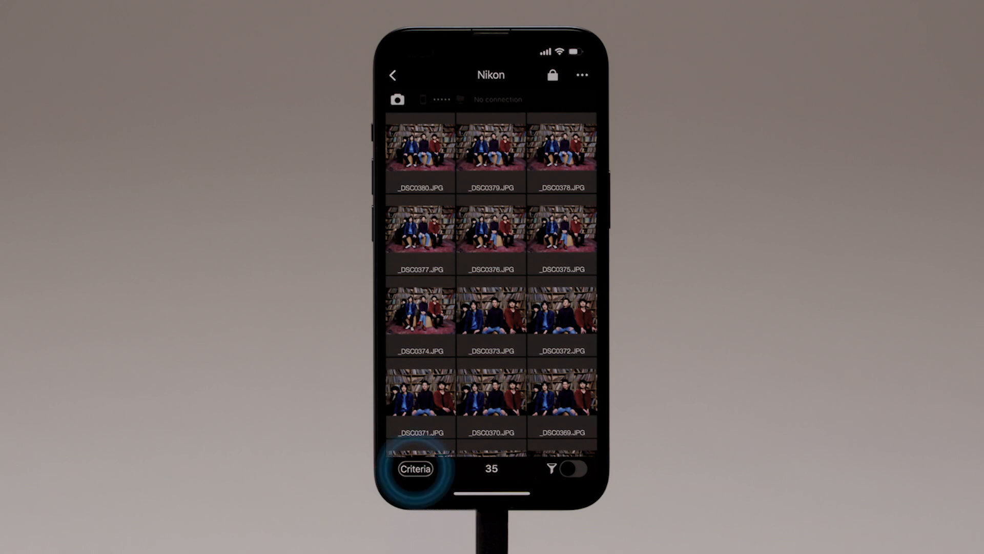
pyautogui.click(414, 468)
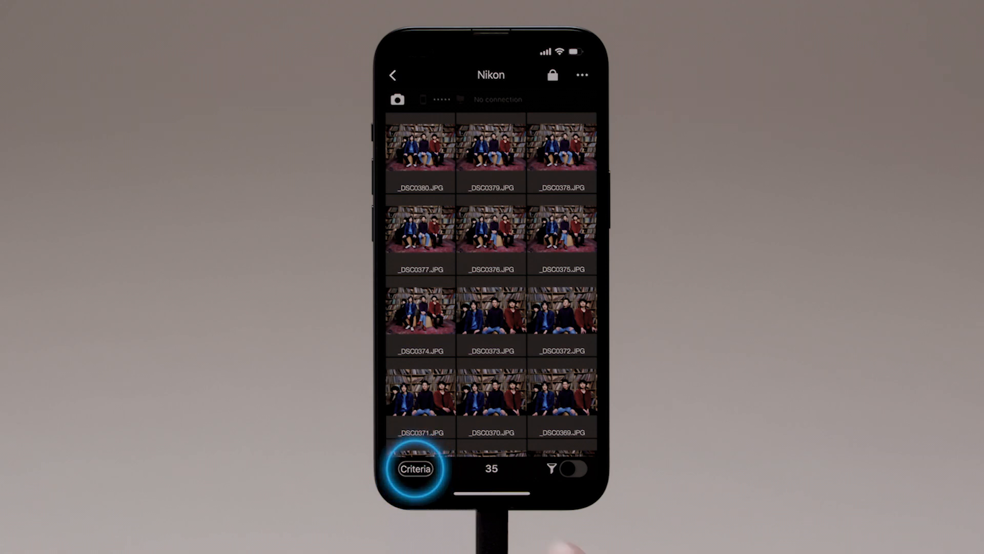
pyautogui.click(414, 468)
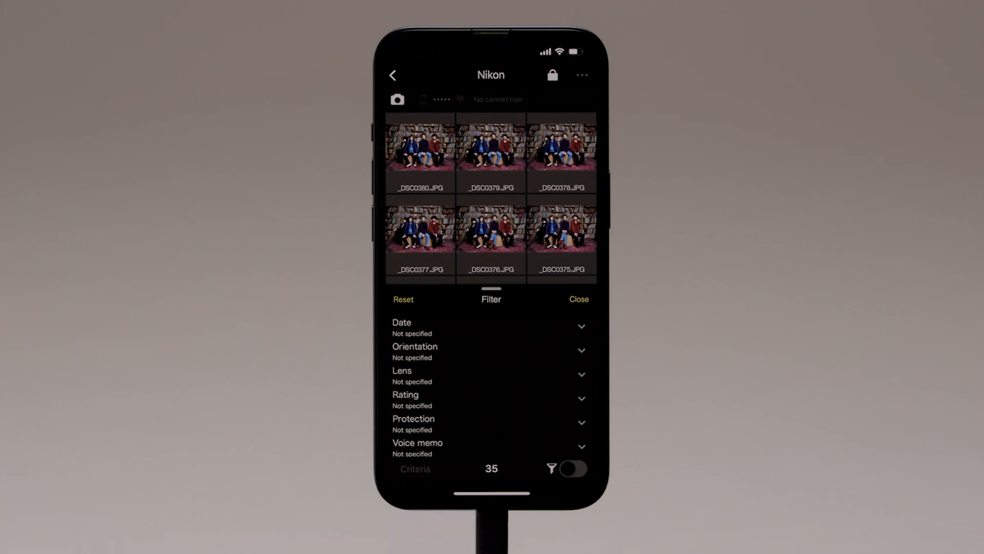
pyautogui.click(492, 299)
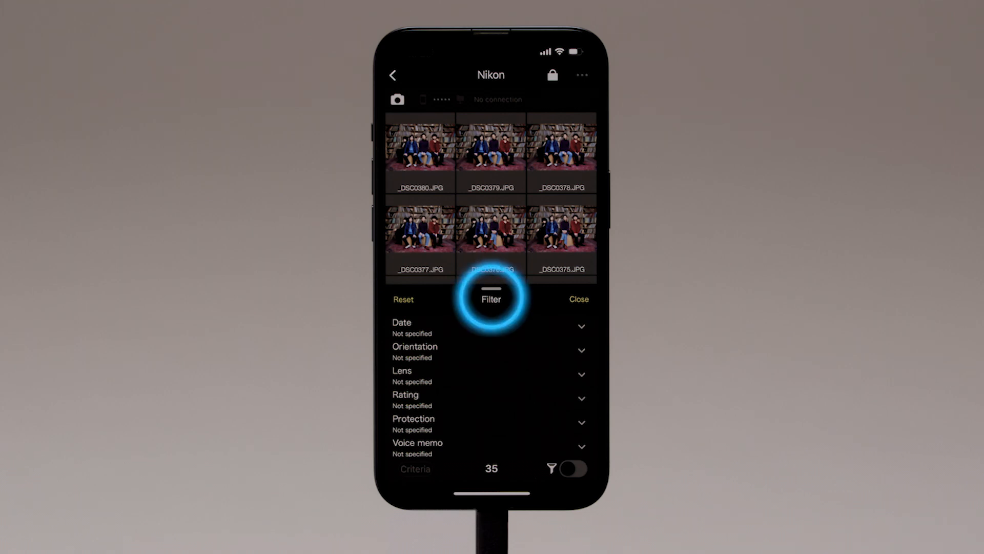
pyautogui.click(491, 299)
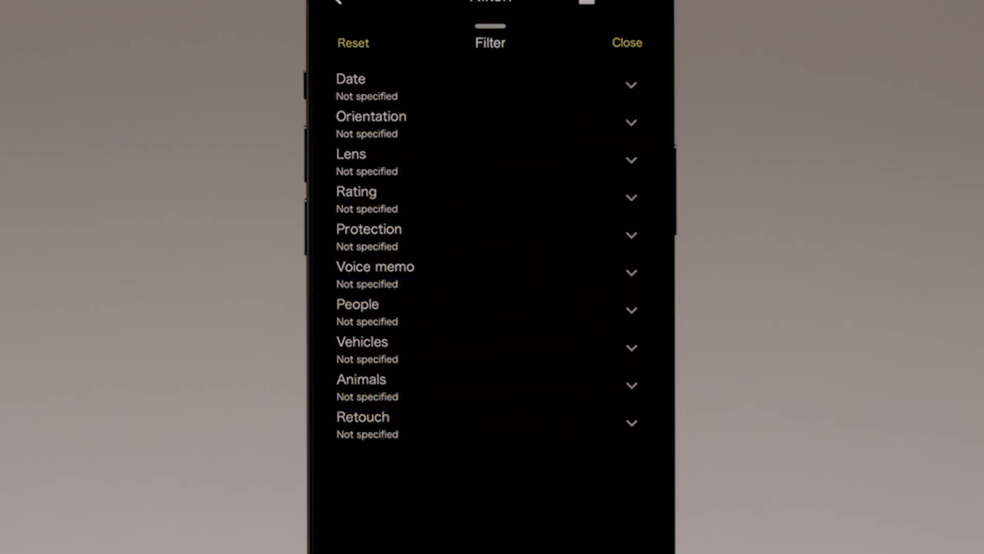
# Filter the Nikon album to Number of people 1 and All eyes open, leaving 9 photos
pyautogui.click(420, 310)
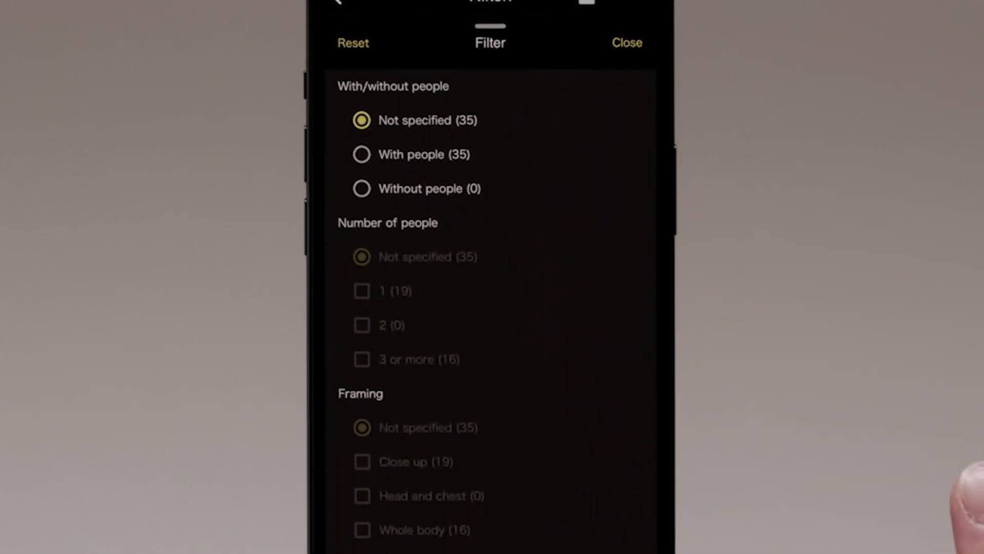
pyautogui.click(363, 155)
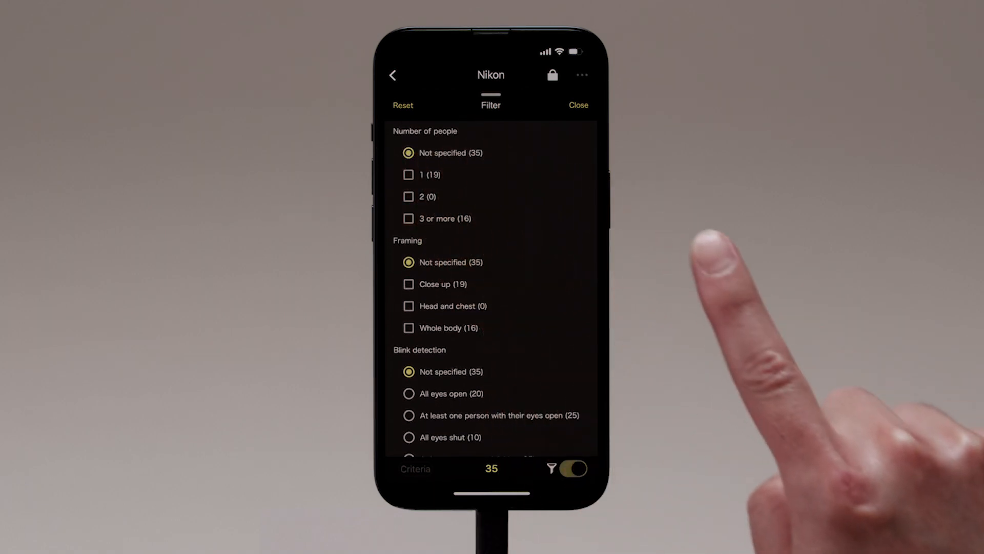
pyautogui.click(408, 175)
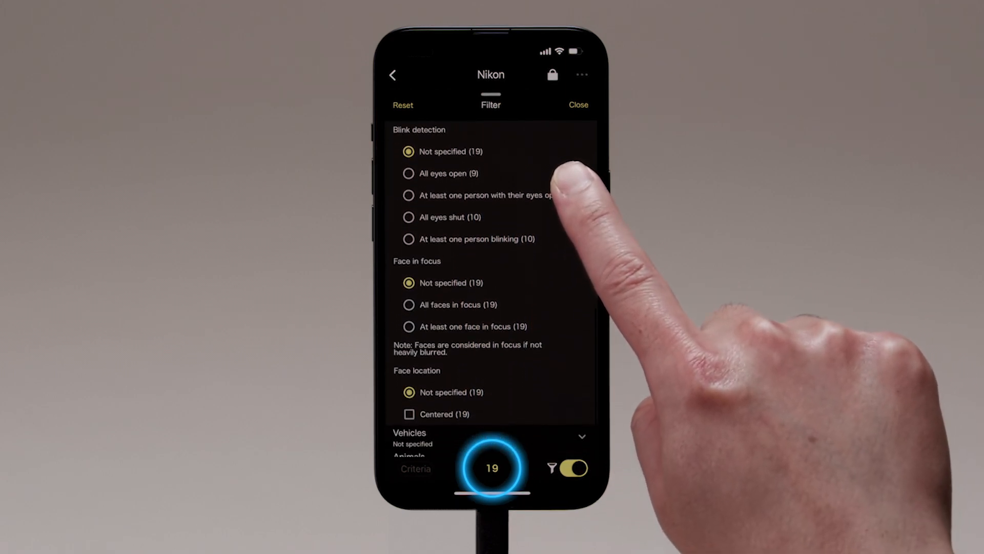
pyautogui.click(408, 173)
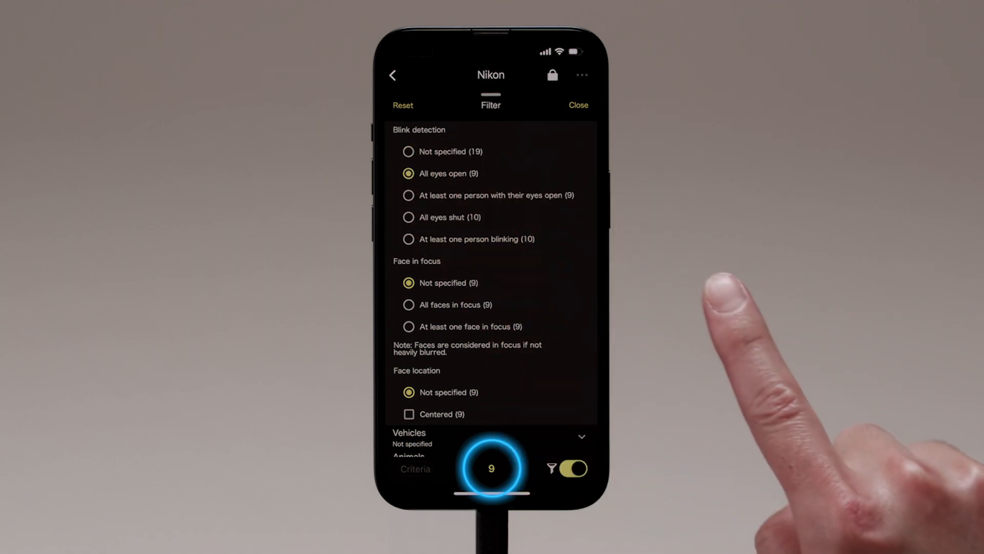
pyautogui.click(577, 105)
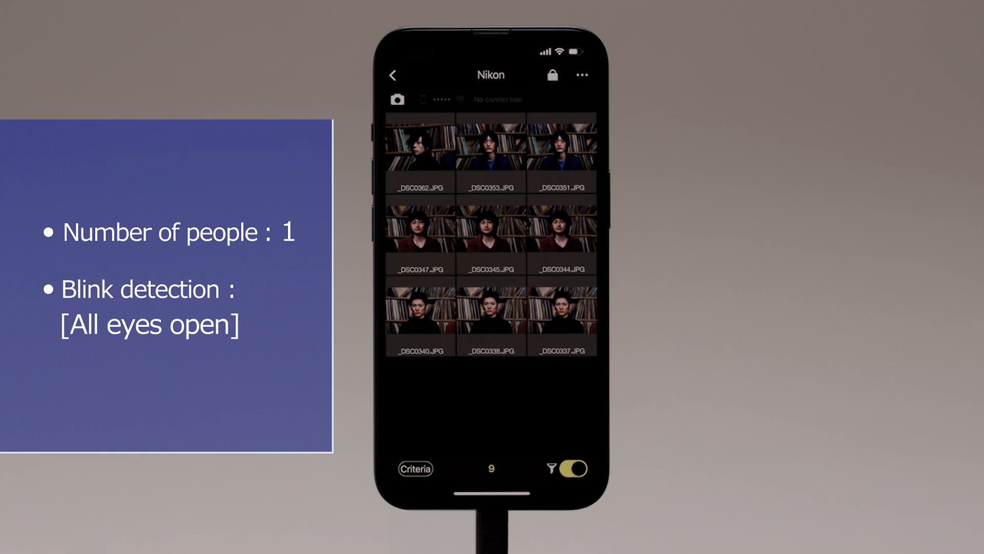
pyautogui.click(570, 469)
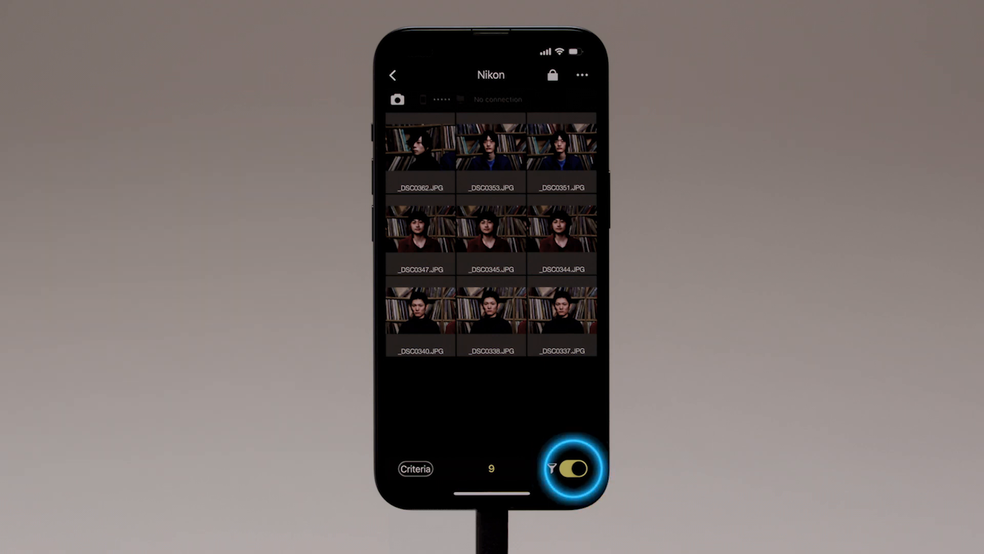
pyautogui.click(564, 468)
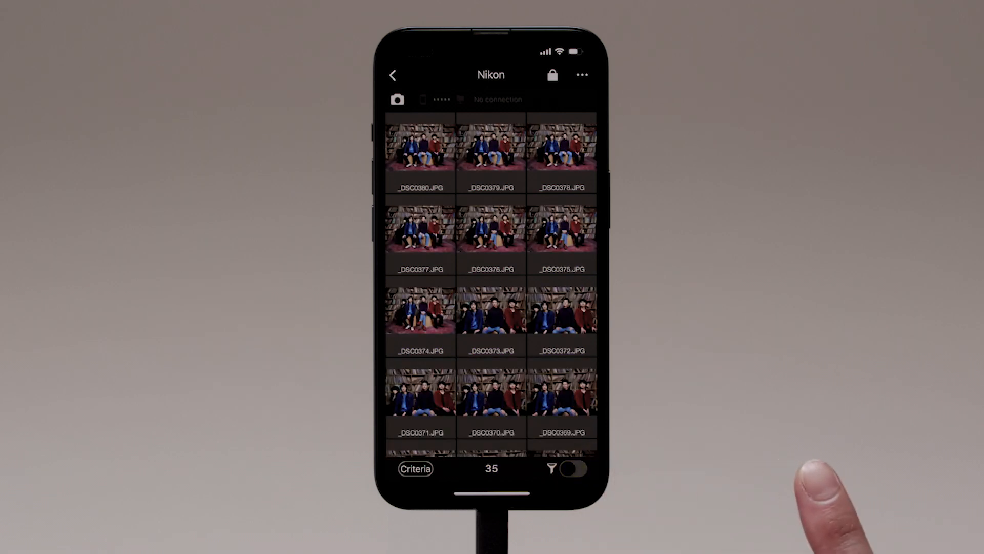
pyautogui.click(570, 467)
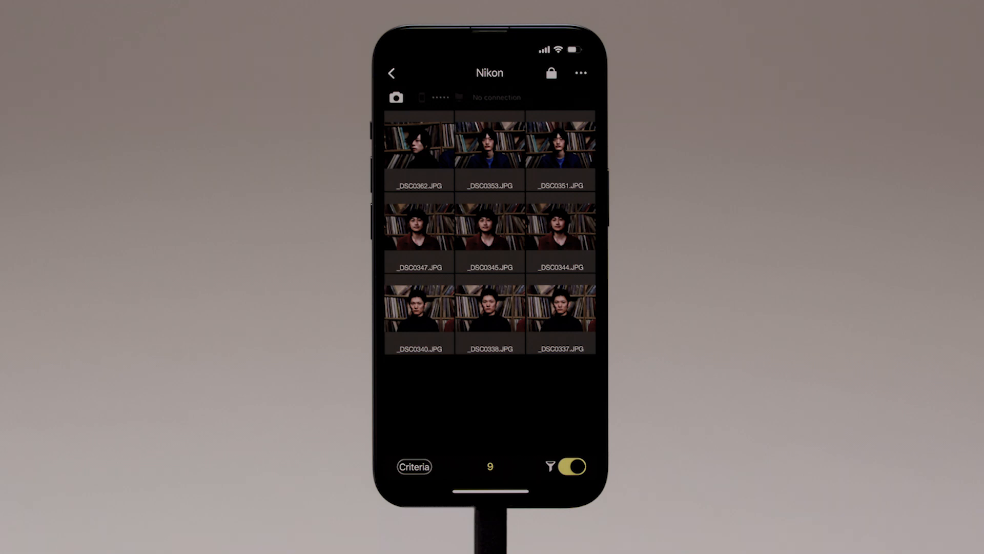
# Enter selection mode and select _DSC0362, _DSC0351, _DSC0345 and _DSC0337
pyautogui.click(579, 73)
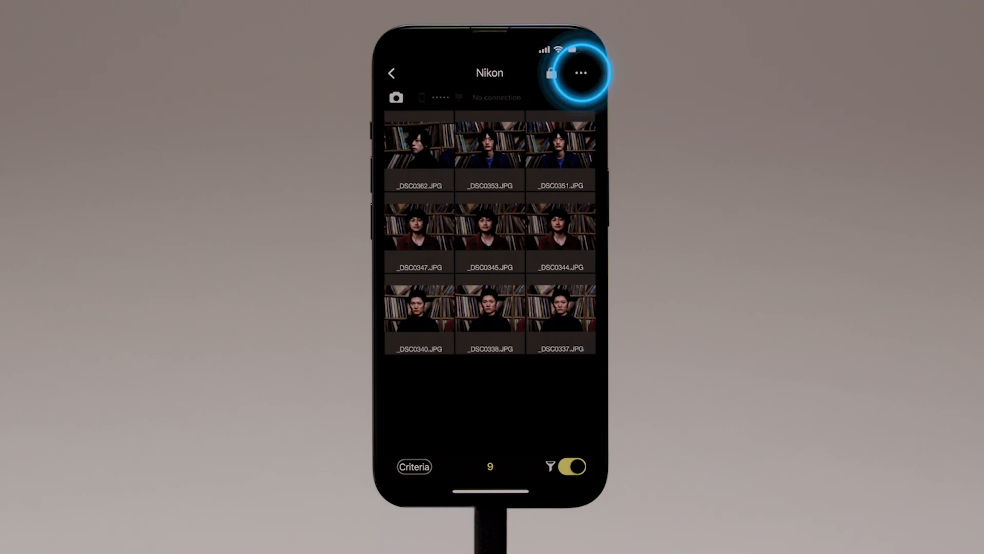
pyautogui.click(581, 72)
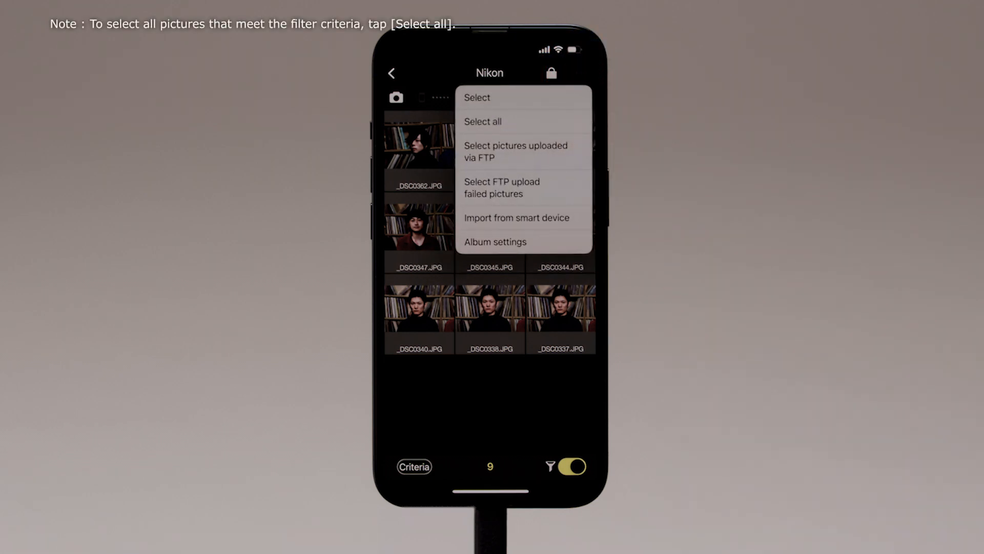
pyautogui.click(523, 97)
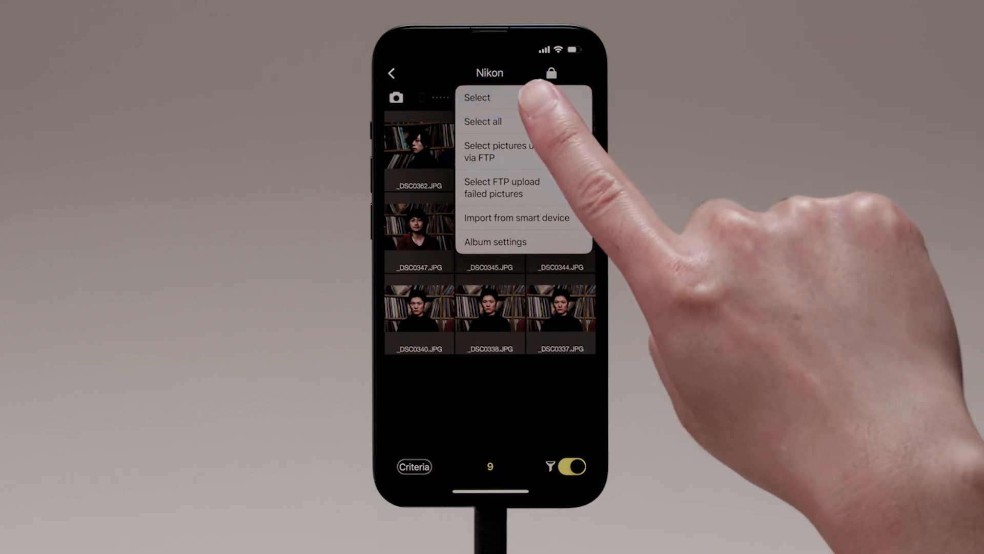
pyautogui.click(478, 97)
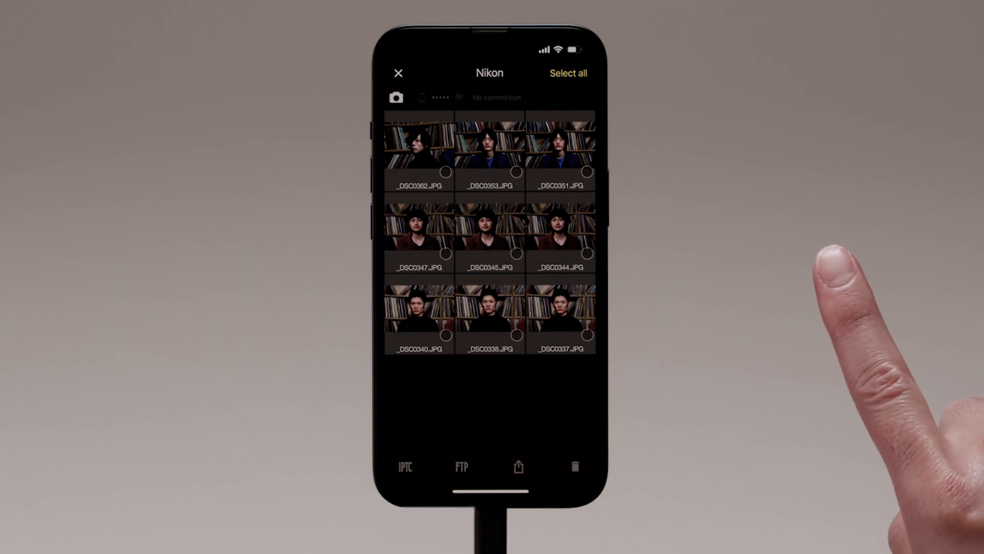
pyautogui.click(417, 151)
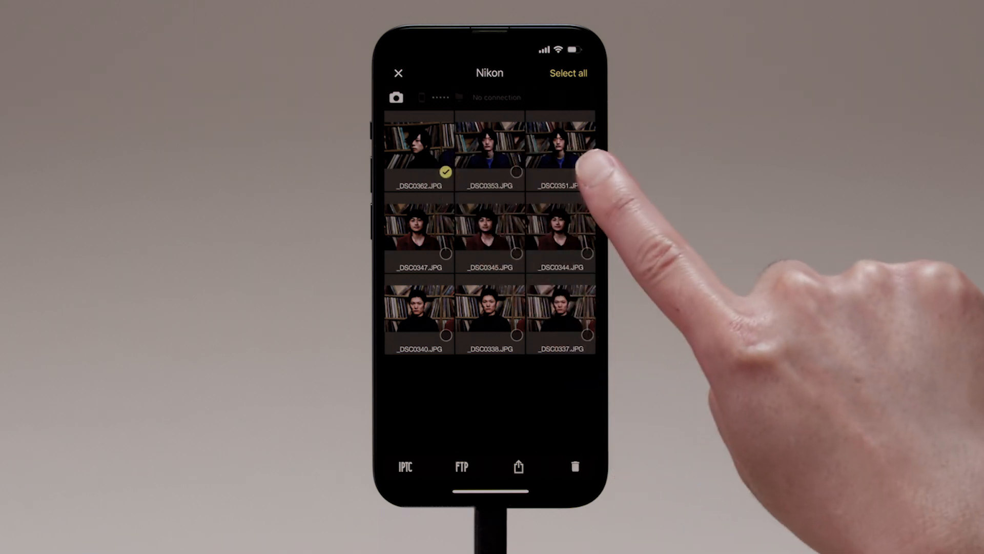
pyautogui.click(587, 172)
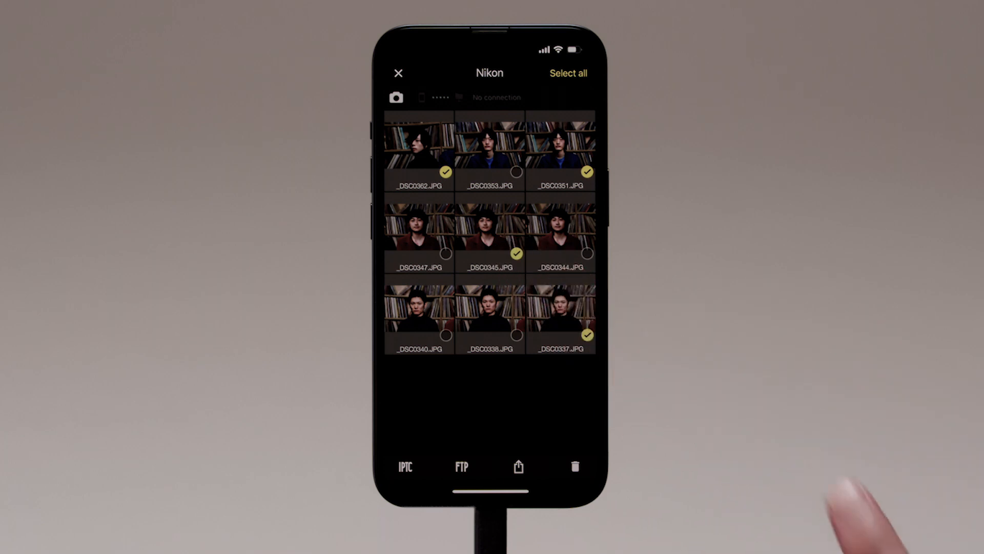
pyautogui.click(461, 467)
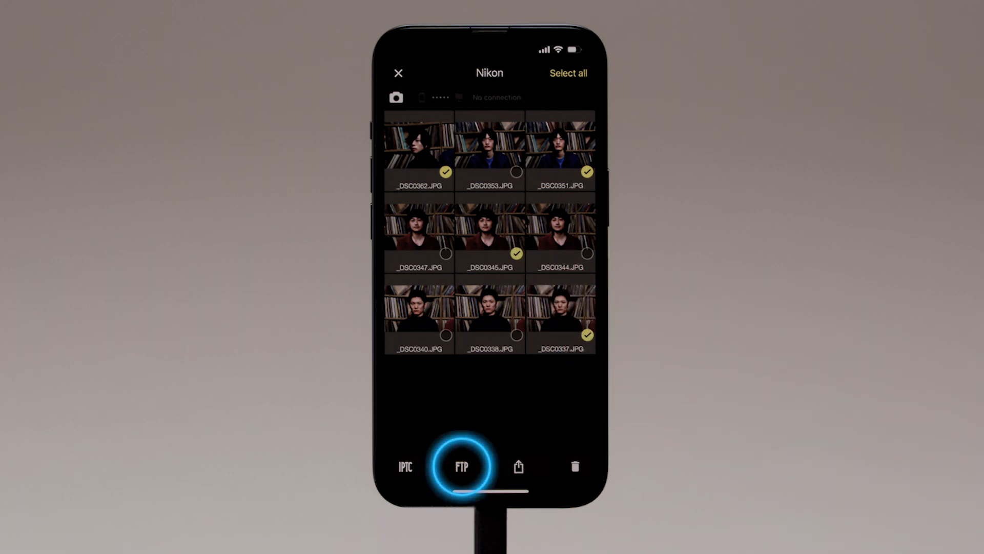
# Upload the four selected photos to the NIKON_FTP destination
pyautogui.click(462, 467)
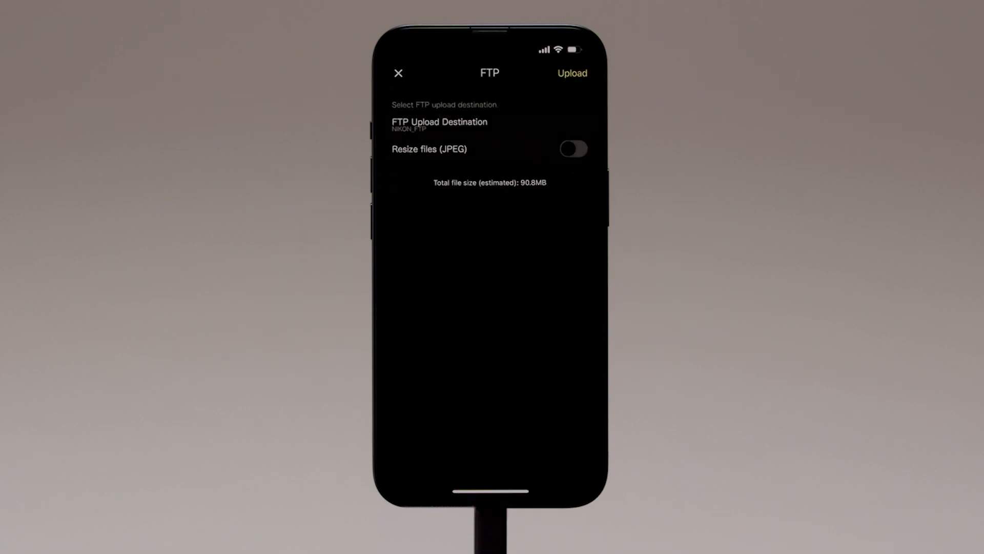
pyautogui.click(445, 122)
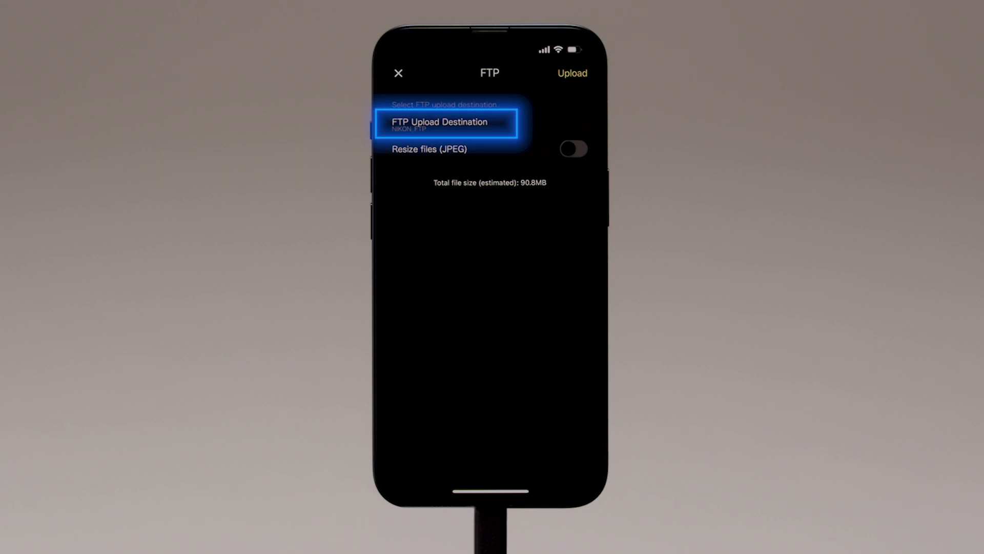
pyautogui.click(446, 123)
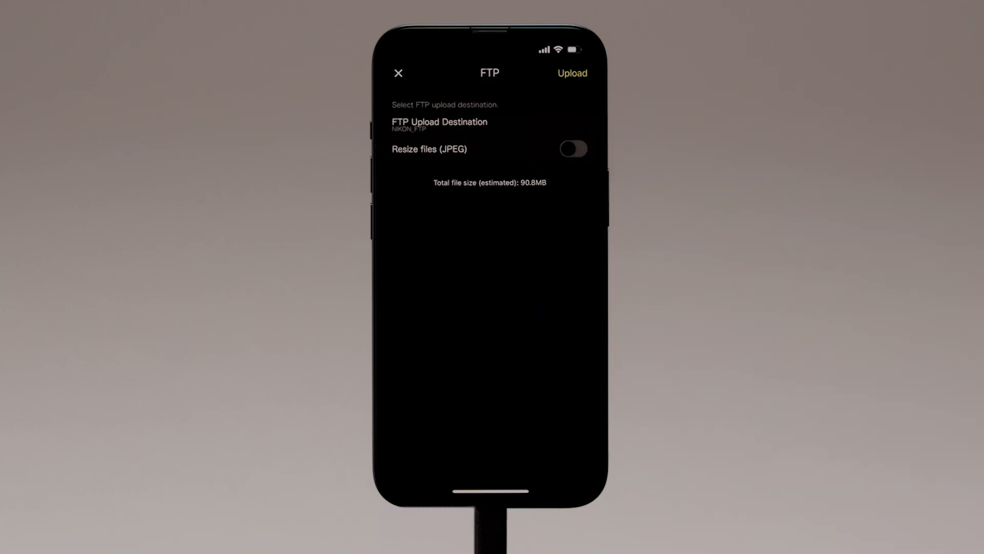
pyautogui.click(570, 73)
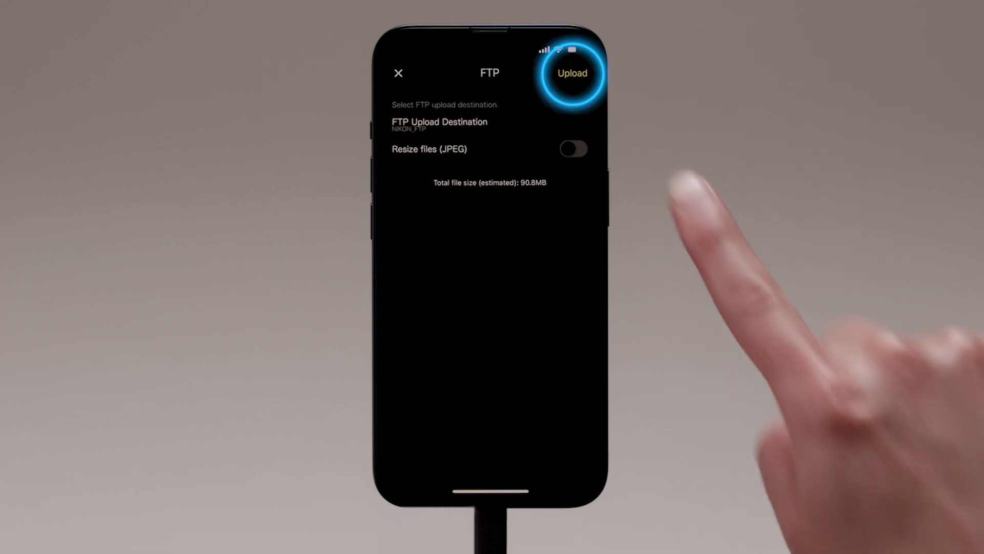
pyautogui.click(571, 73)
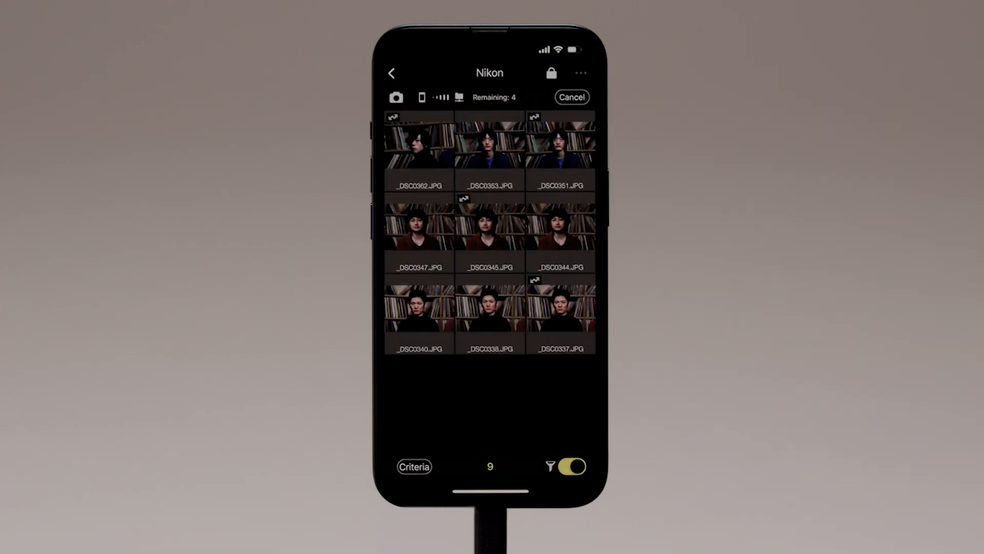